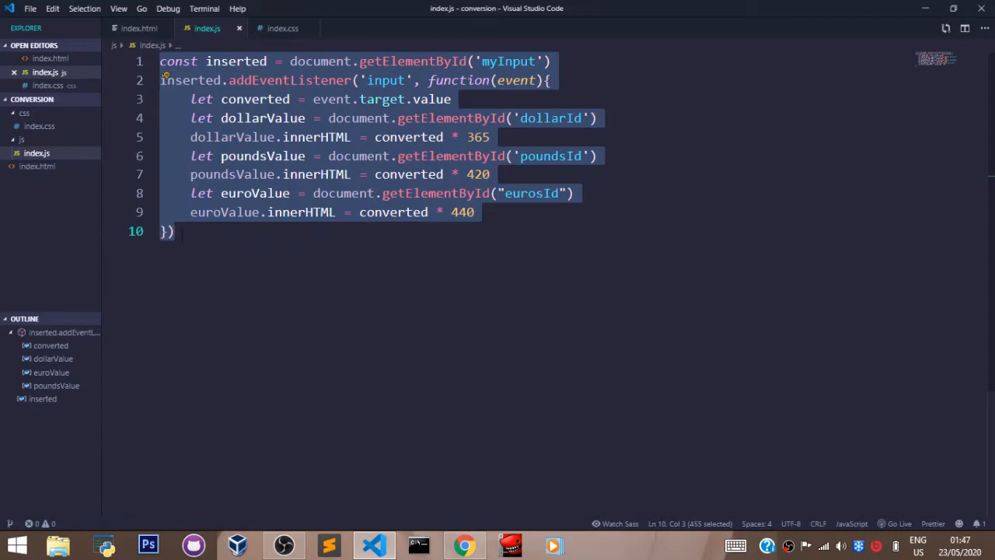
Highlight the 'myInput' ID in index.js and switch to index.html to find its matching element
{"action": "left_click", "coordinate": [177, 230]}
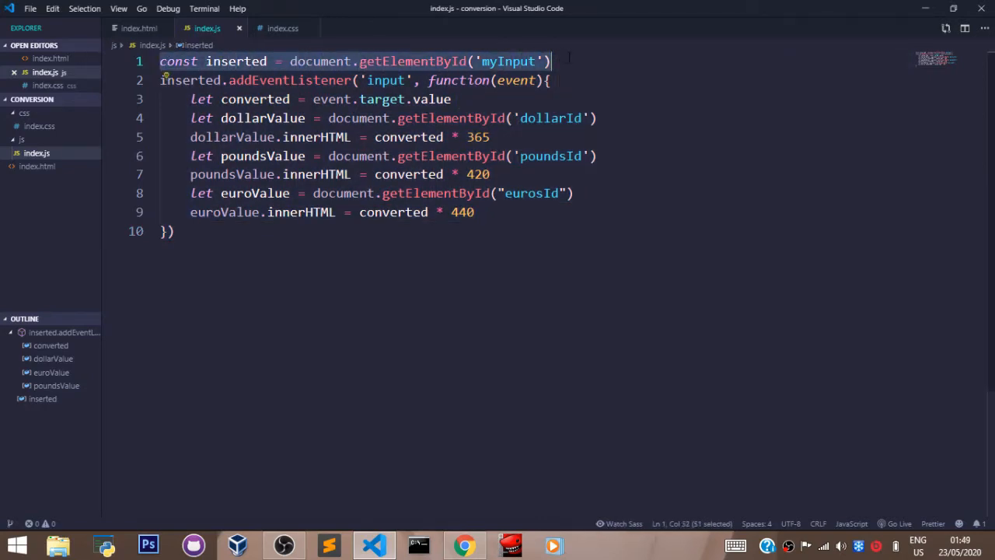
{"action": "left_click", "coordinate": [482, 62]}
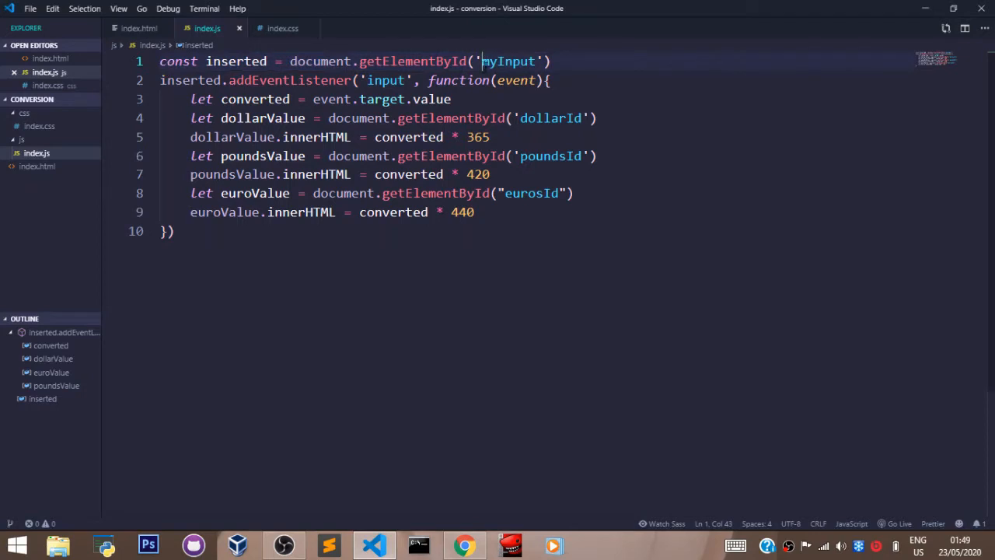
{"action": "double_click", "coordinate": [508, 62]}
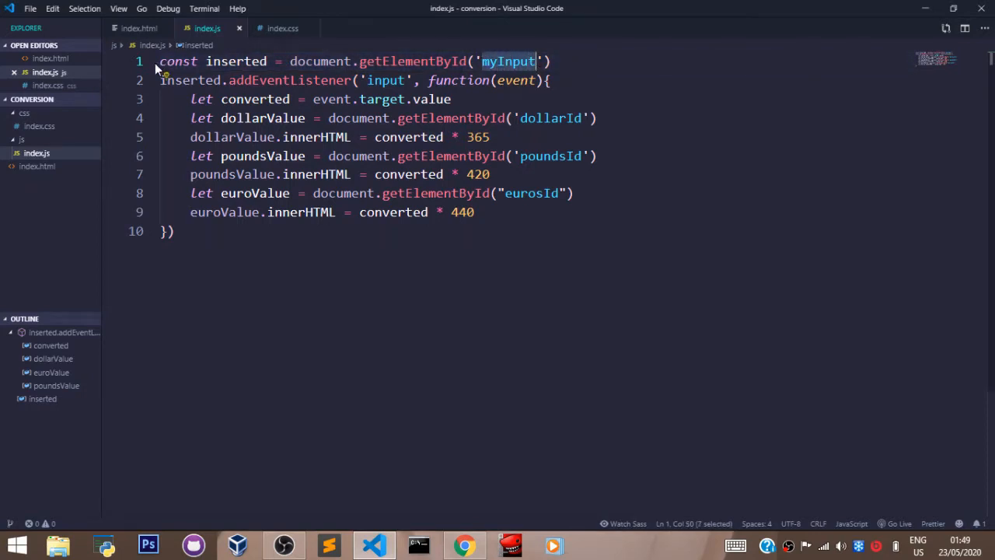
{"action": "left_click", "coordinate": [138, 28]}
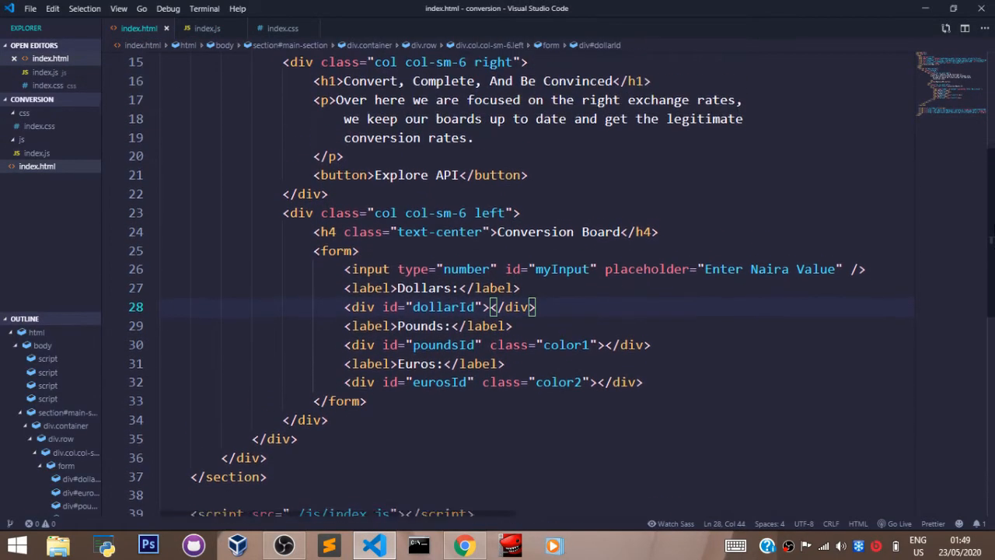
{"action": "scroll", "scroll_direction": "up", "scroll_amount": 3}
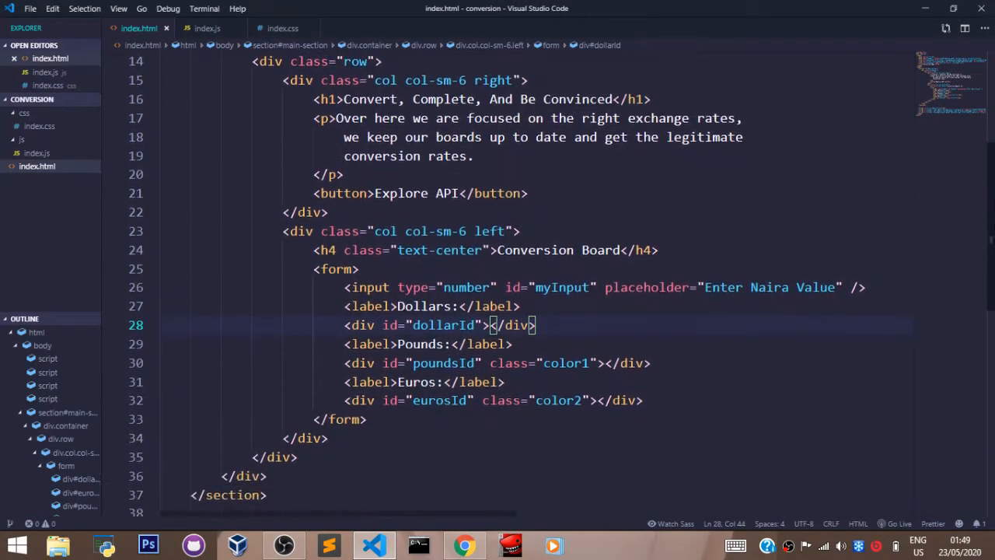
{"action": "scroll", "scroll_direction": "down", "scroll_amount": 3}
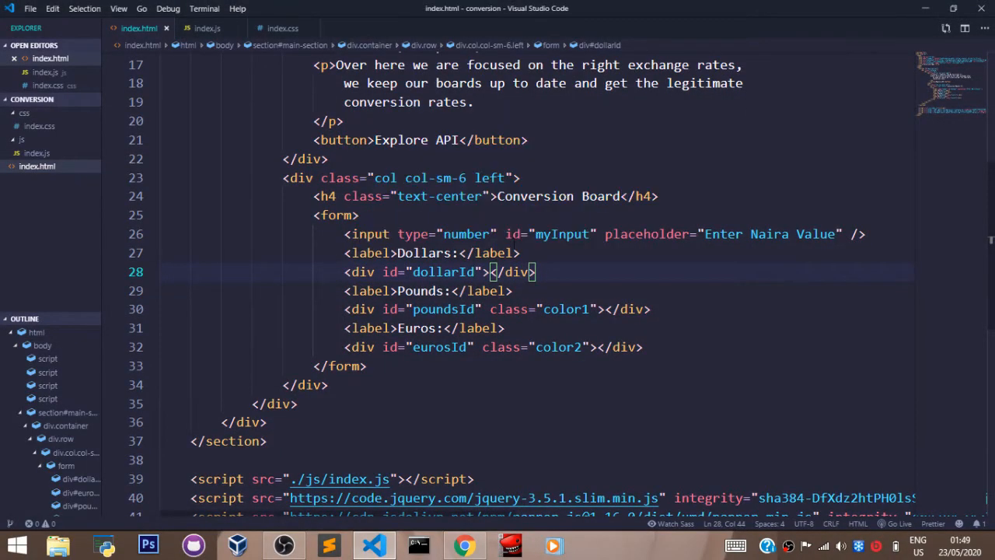
{"action": "left_click", "coordinate": [541, 234]}
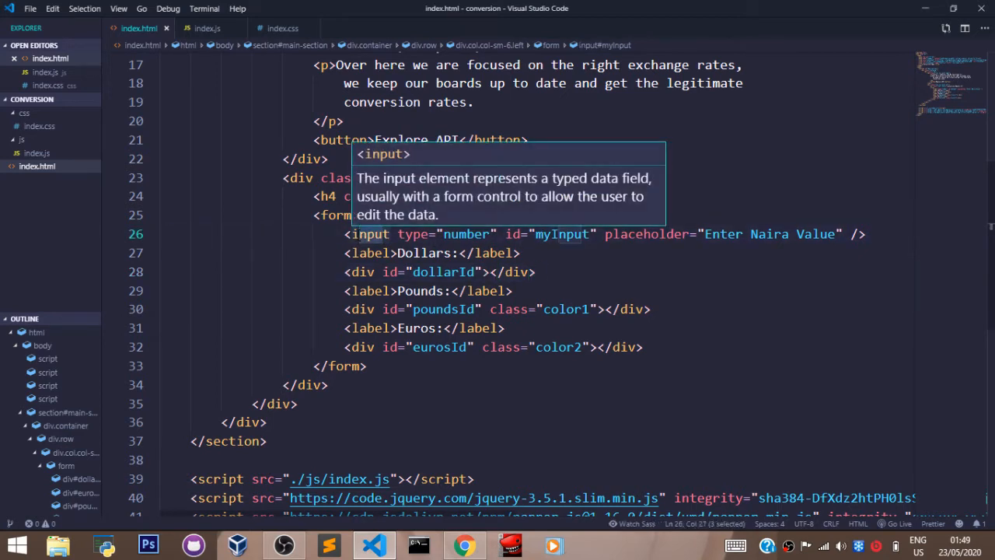
{"action": "mouse_move", "coordinate": [206, 28]}
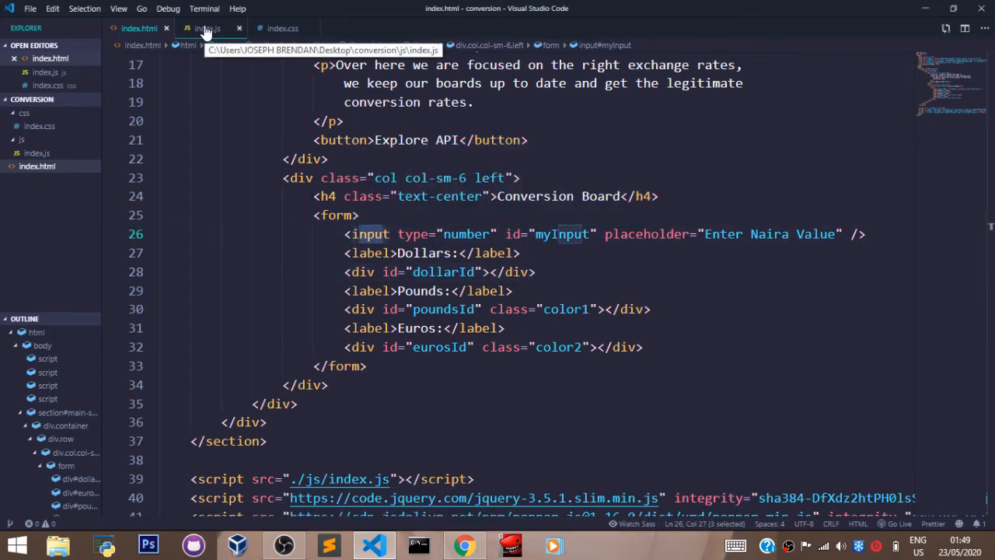
{"action": "mouse_move", "coordinate": [208, 28]}
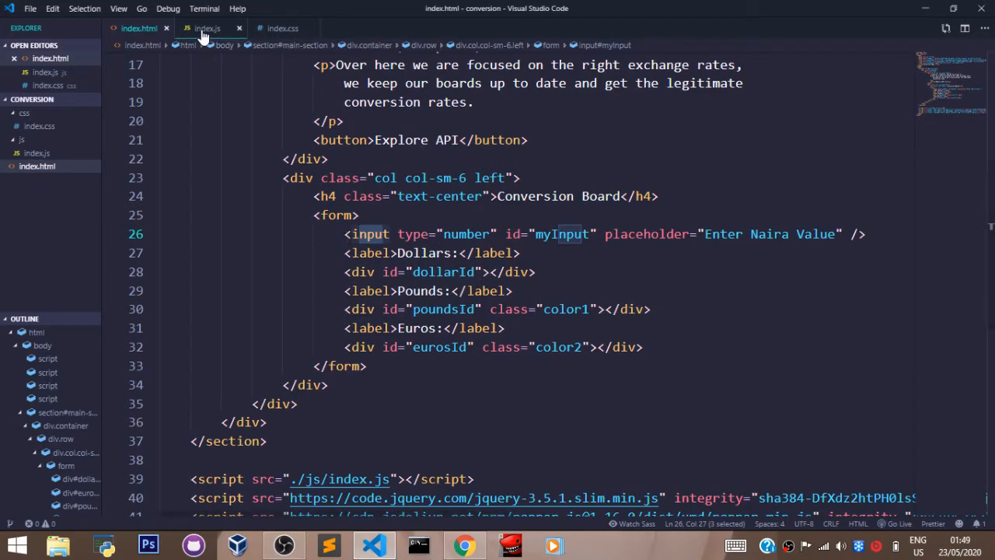
Review the addEventListener input handler in index.js, then return to index.html
{"action": "left_click", "coordinate": [207, 28]}
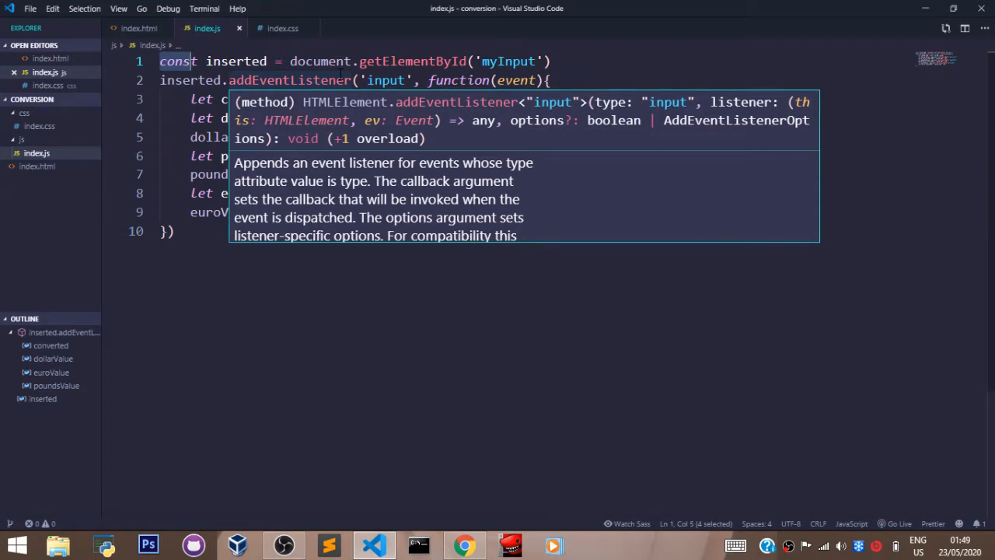
{"action": "key", "text": "Escape"}
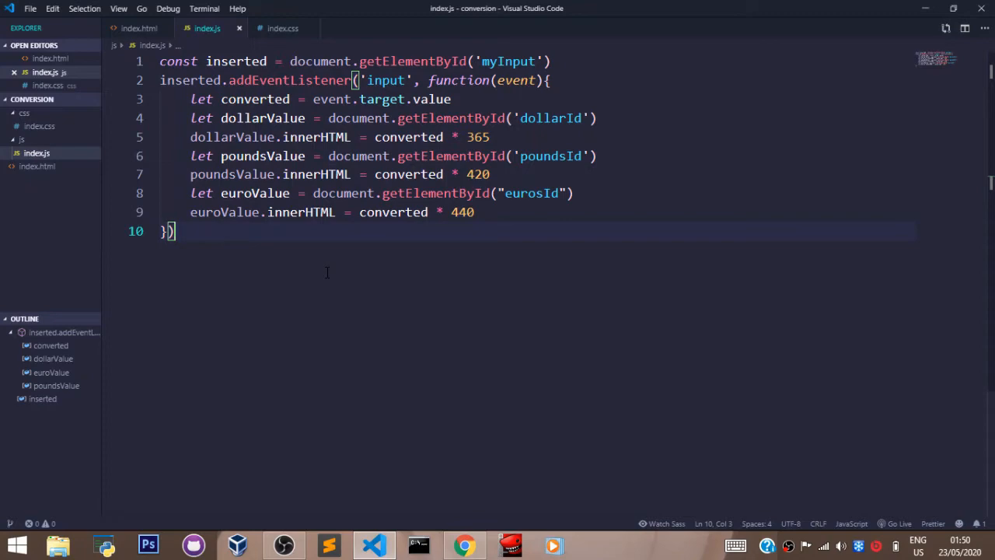
{"action": "left_click", "coordinate": [139, 28]}
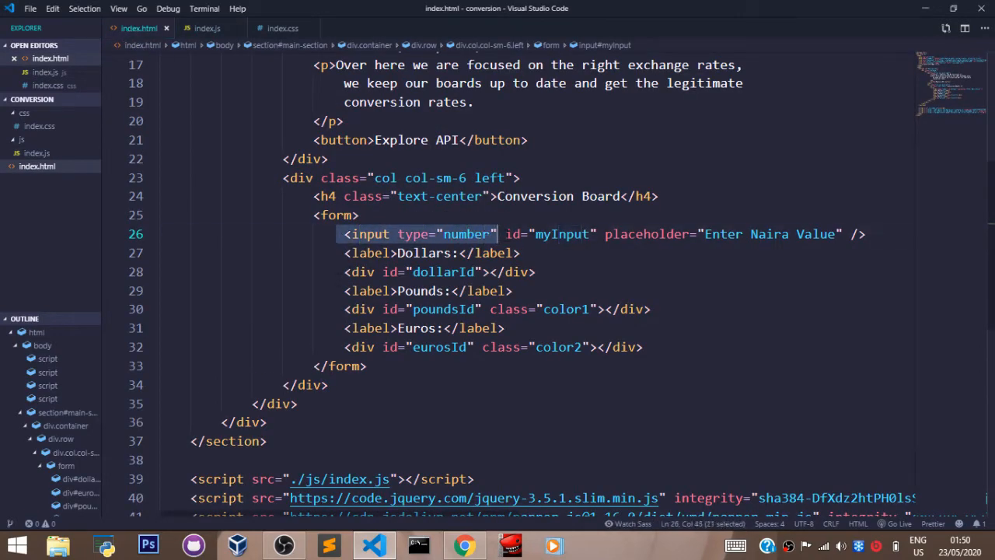
Switch back to index.js after examining the number-type input in the form
{"action": "left_click", "coordinate": [208, 28]}
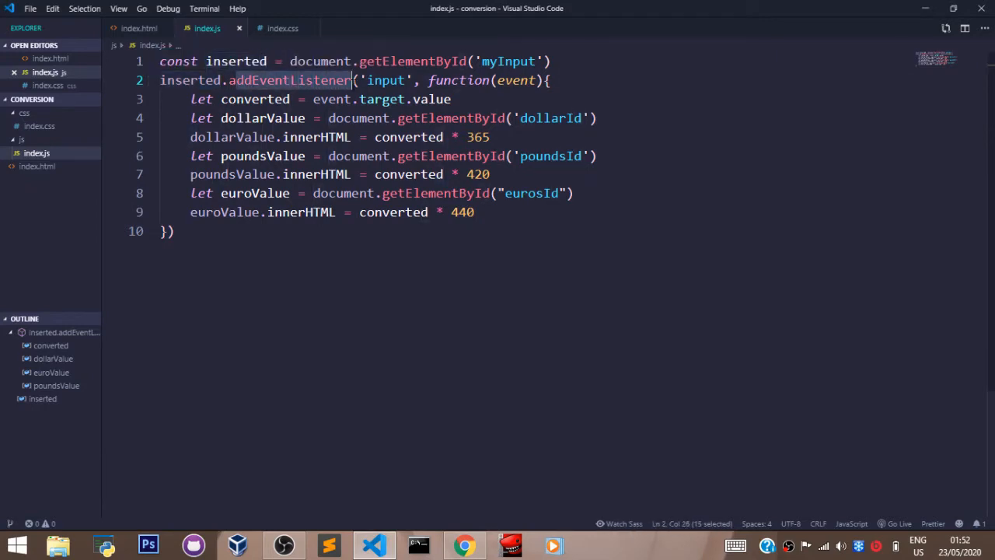
{"action": "left_click", "coordinate": [171, 230]}
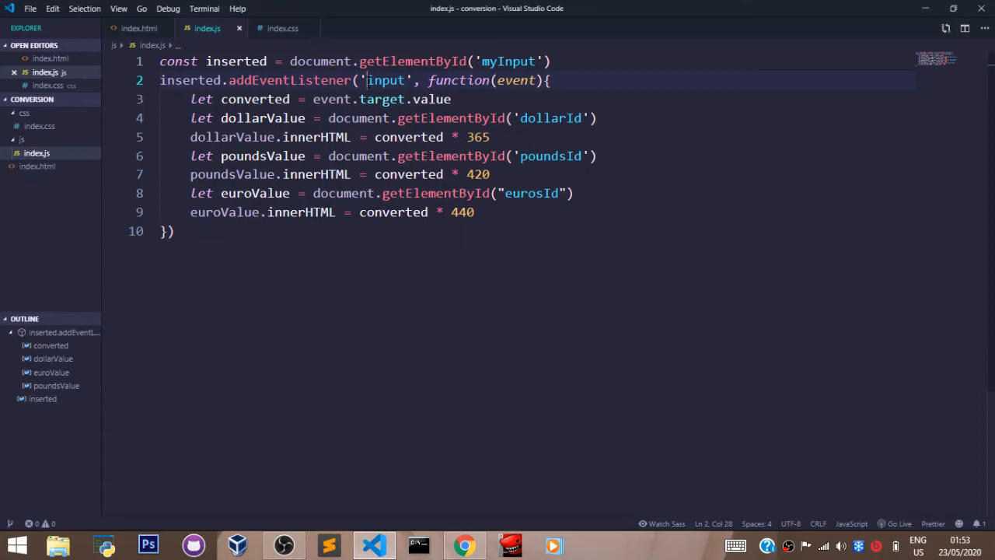
{"action": "double_click", "coordinate": [385, 81]}
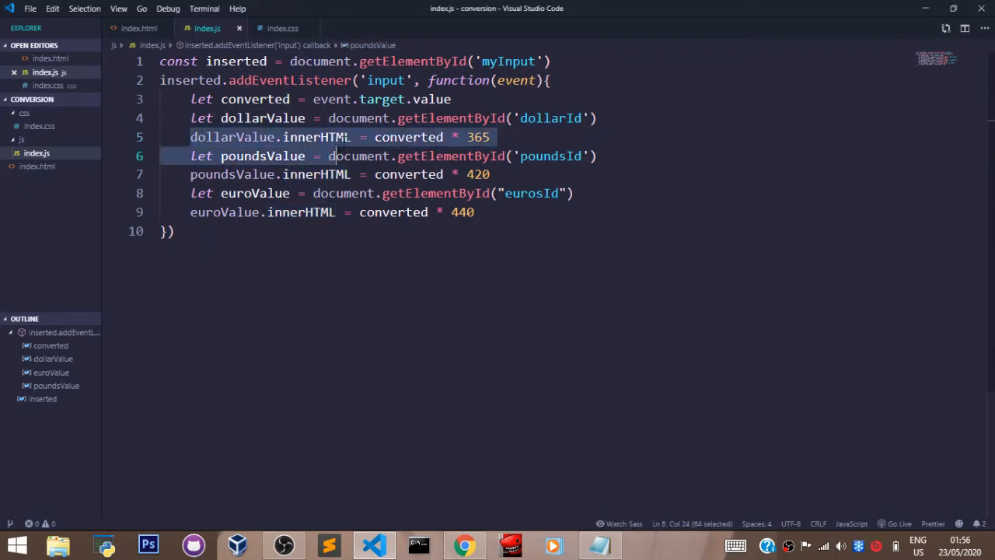
Highlight the 'dollarId' string on line 4 and switch to index.html to locate that element
{"action": "left_click", "coordinate": [305, 119]}
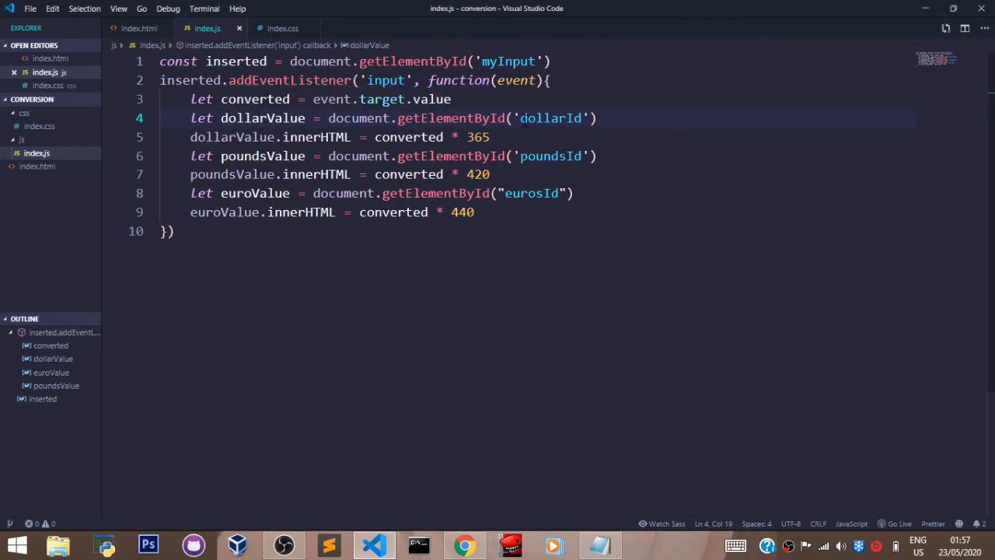
{"action": "double_click", "coordinate": [551, 118]}
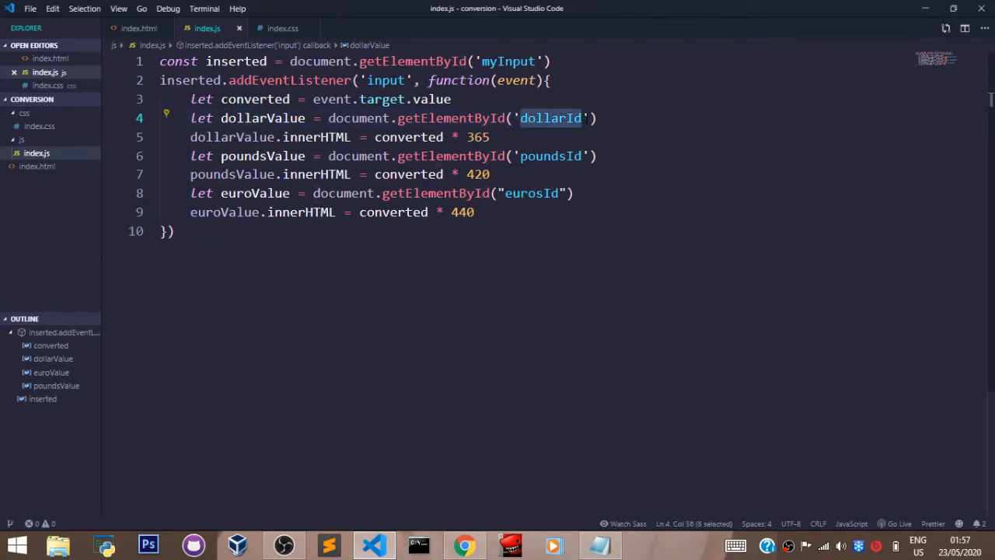
{"action": "left_click", "coordinate": [139, 28]}
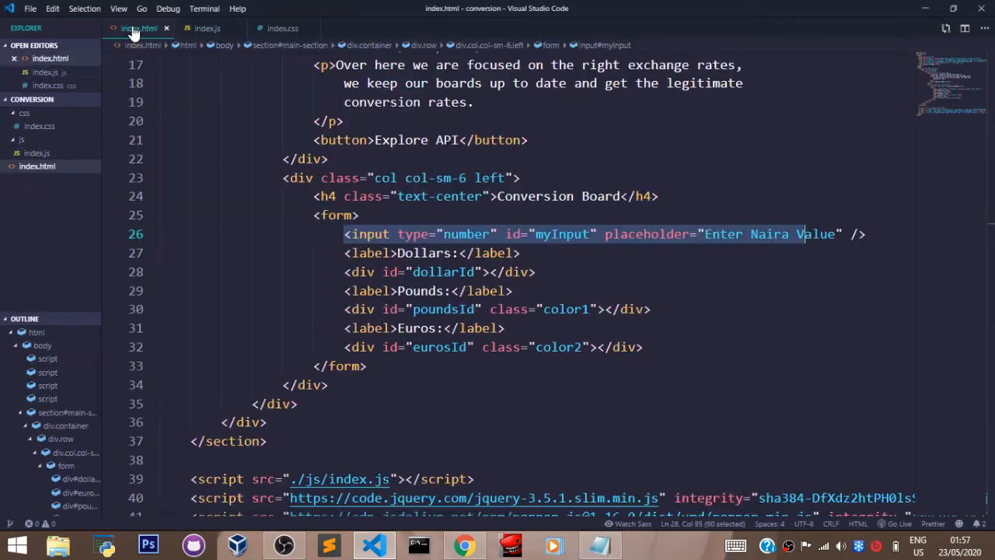
Point out the dollarId div in the form, then return to index.js for the dollarValue lines
{"action": "left_click", "coordinate": [504, 326]}
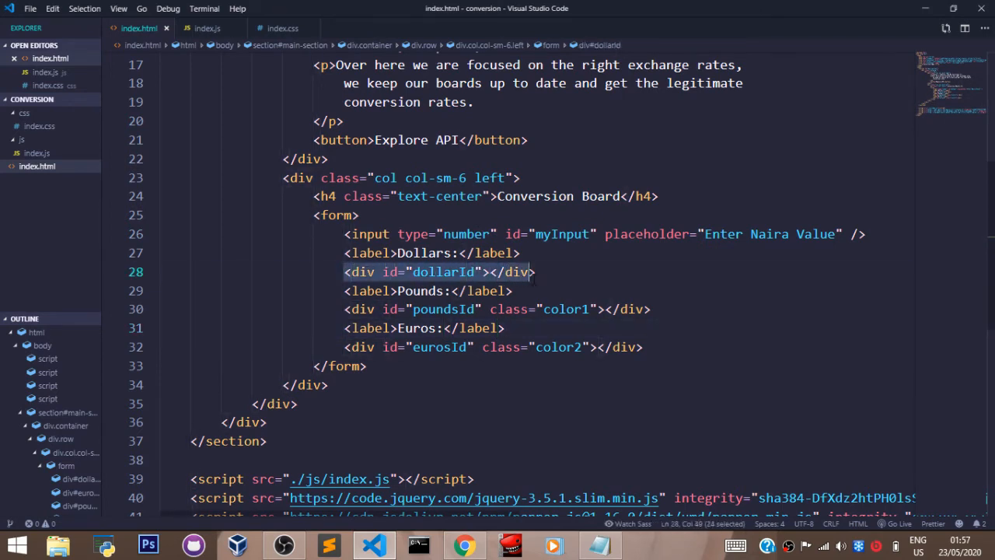
{"action": "left_click", "coordinate": [536, 270]}
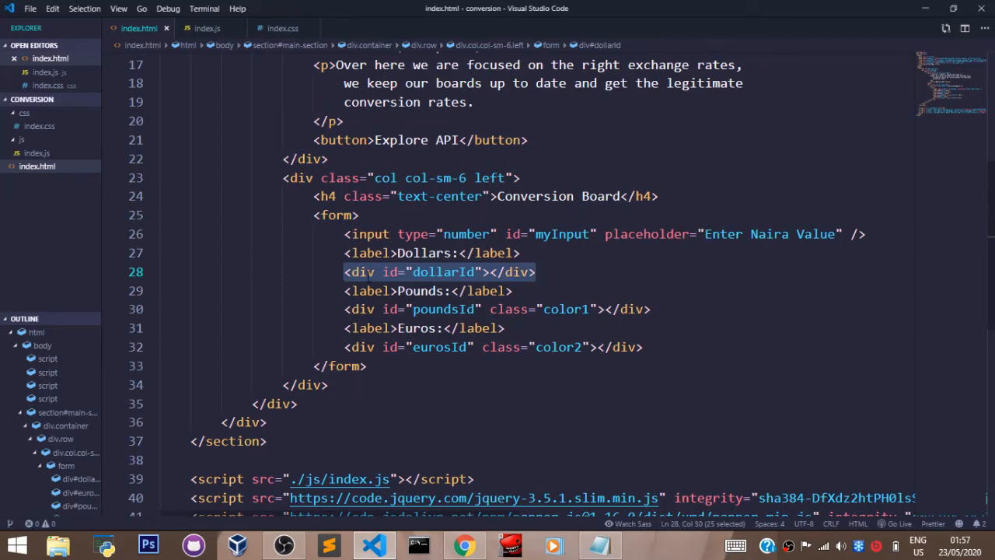
{"action": "left_click", "coordinate": [205, 28]}
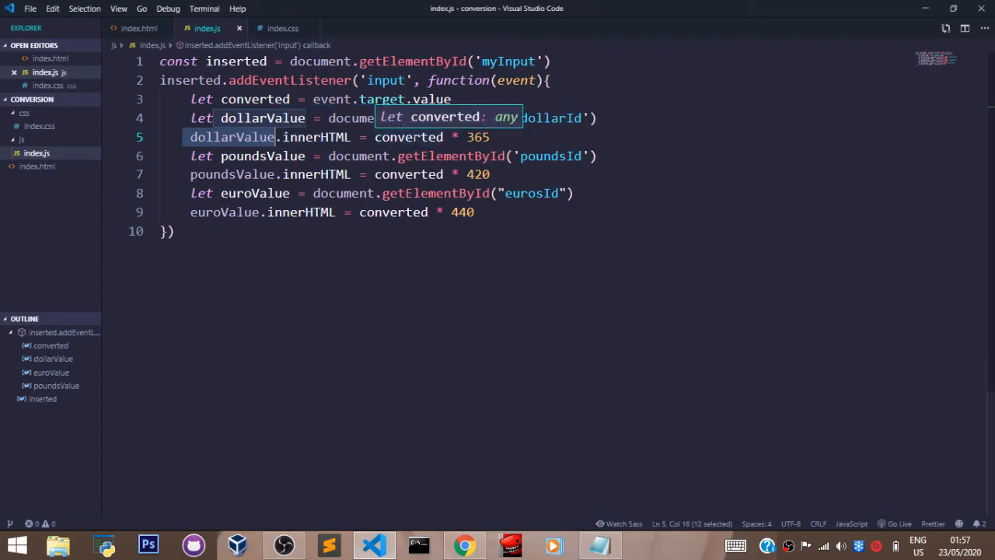
{"action": "mouse_move", "coordinate": [516, 152]}
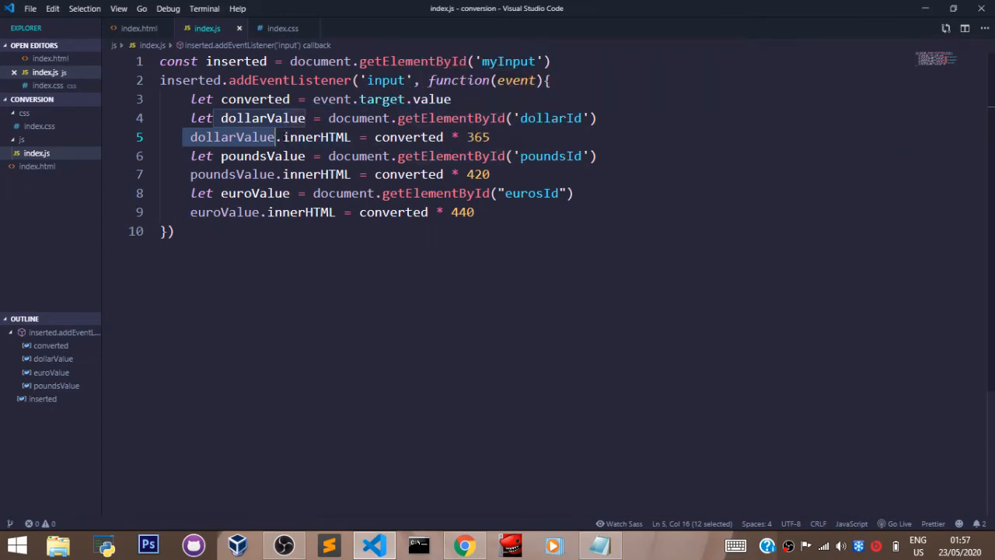
{"action": "left_click", "coordinate": [351, 137]}
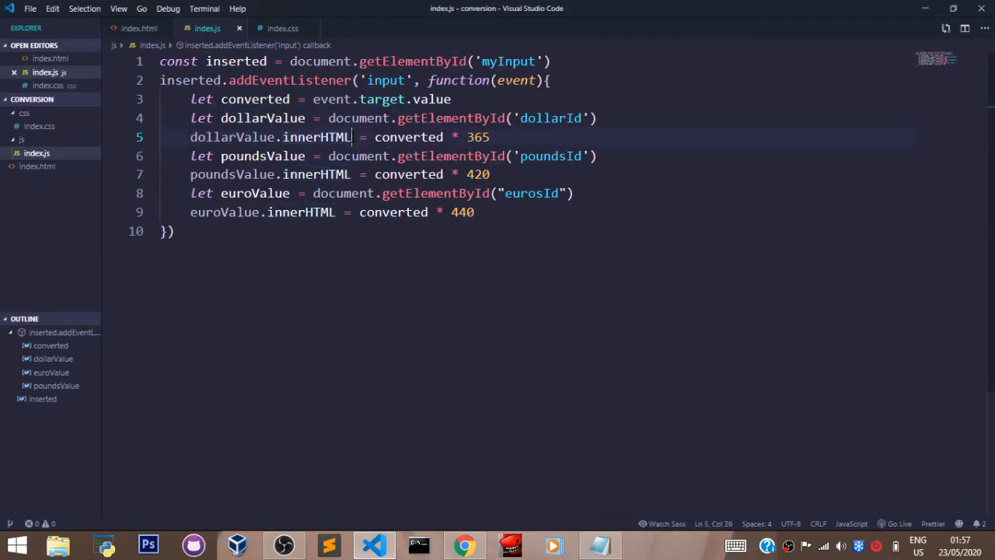
{"action": "double_click", "coordinate": [231, 137]}
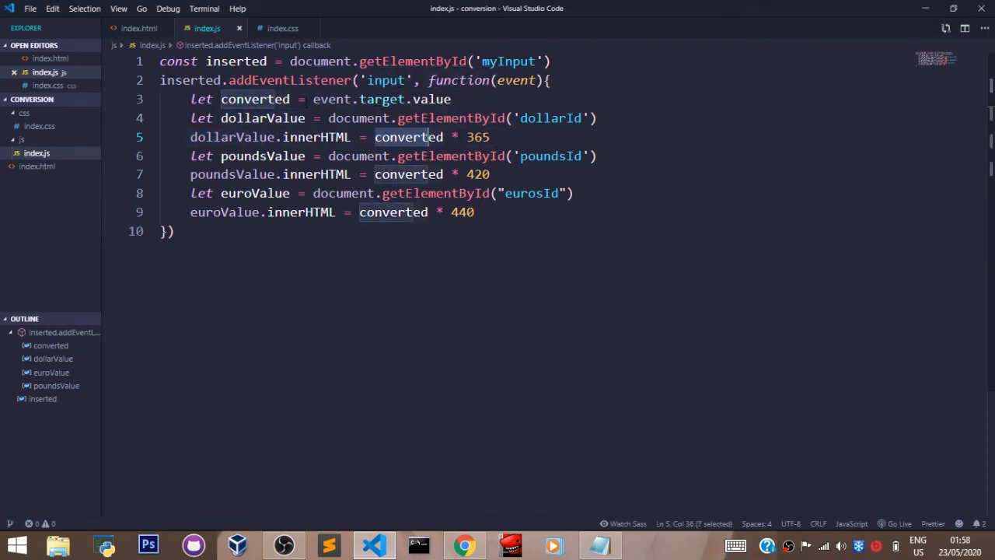
{"action": "mouse_move", "coordinate": [383, 99]}
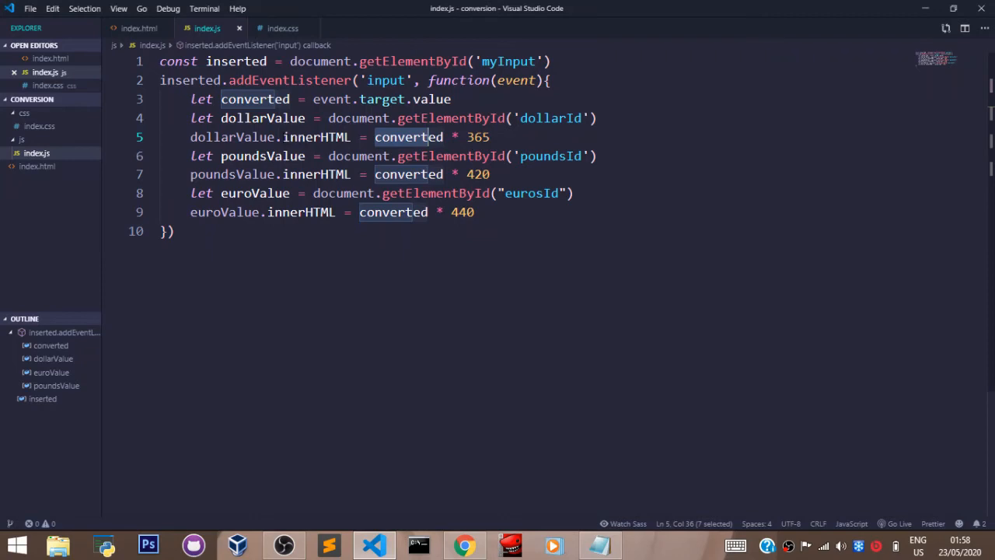
{"action": "double_click", "coordinate": [314, 137]}
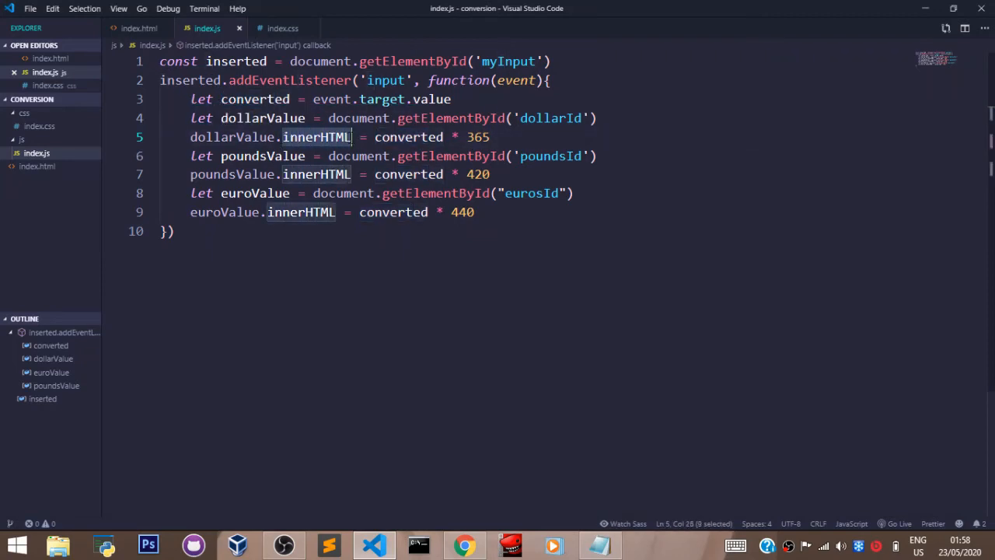
{"action": "mouse_move", "coordinate": [314, 136]}
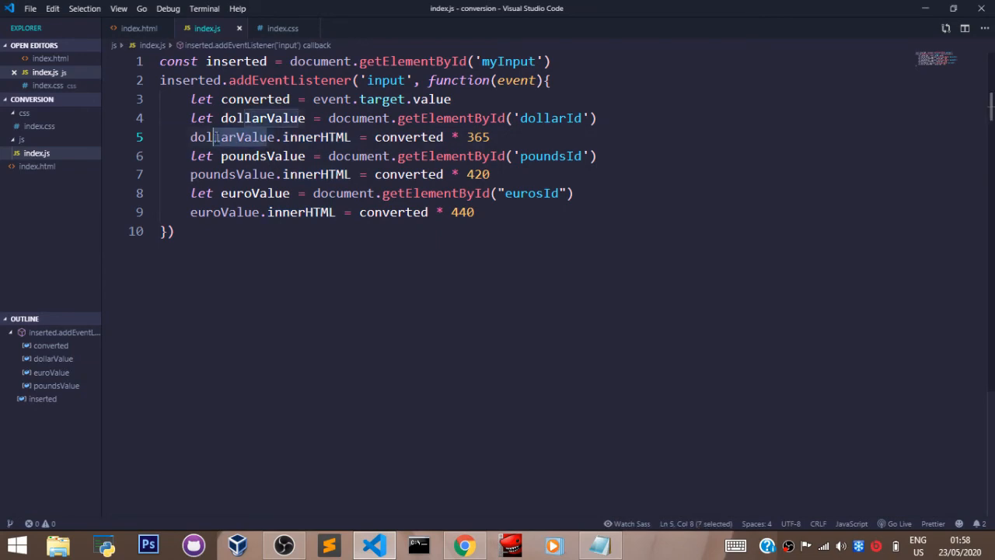
Show the empty dollarId div in index.html, removing a stray typed 'h' so it stays empty
{"action": "left_click", "coordinate": [138, 28]}
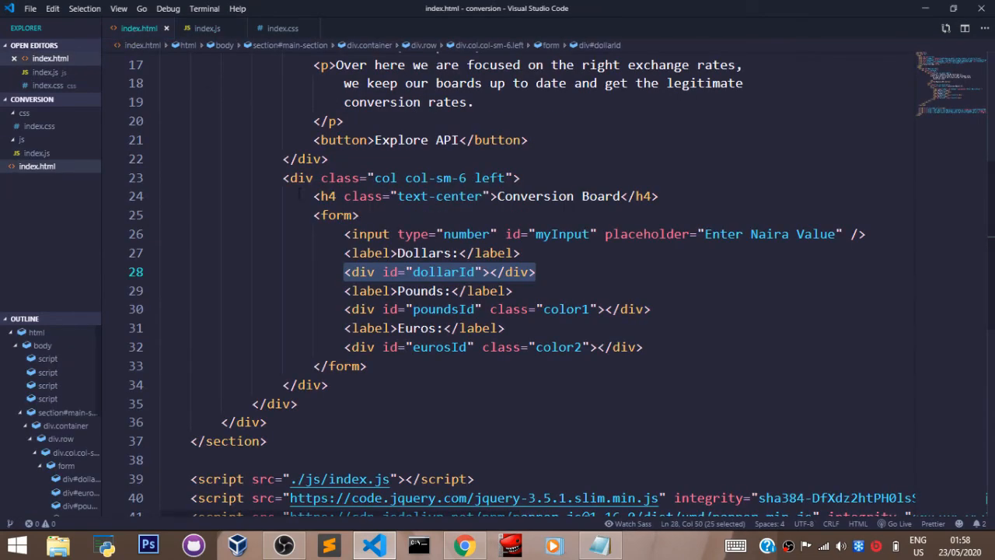
{"action": "left_click", "coordinate": [491, 270]}
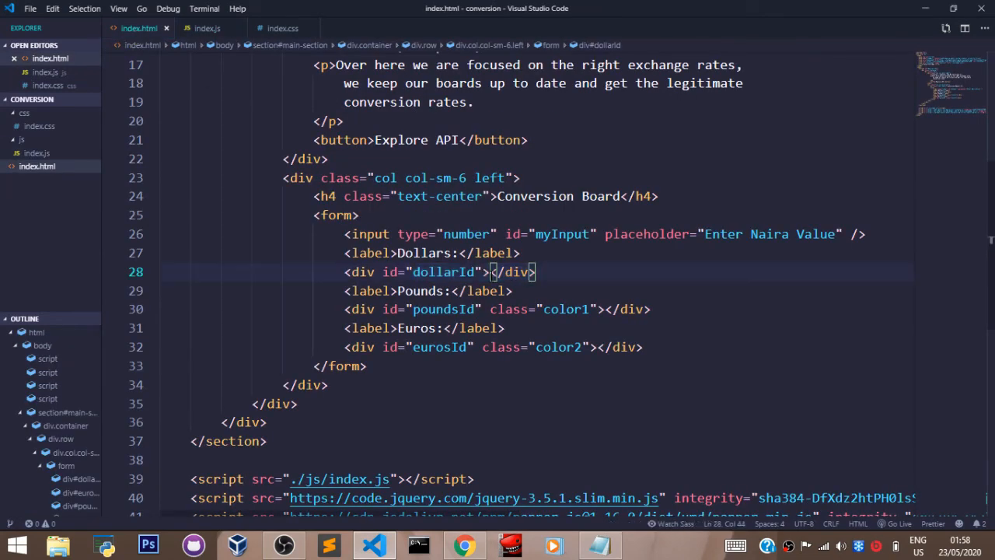
{"action": "type", "text": "h"}
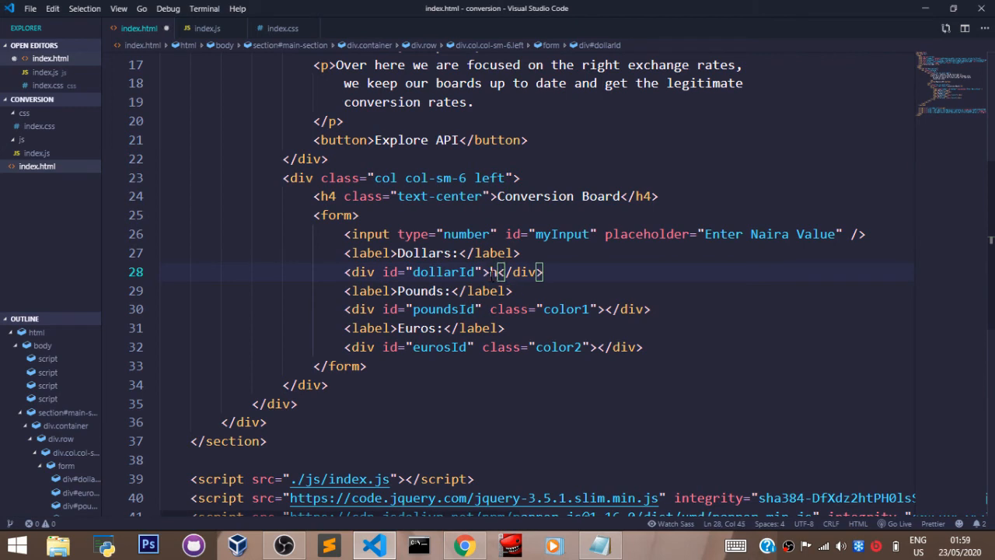
{"action": "key", "text": "Backspace"}
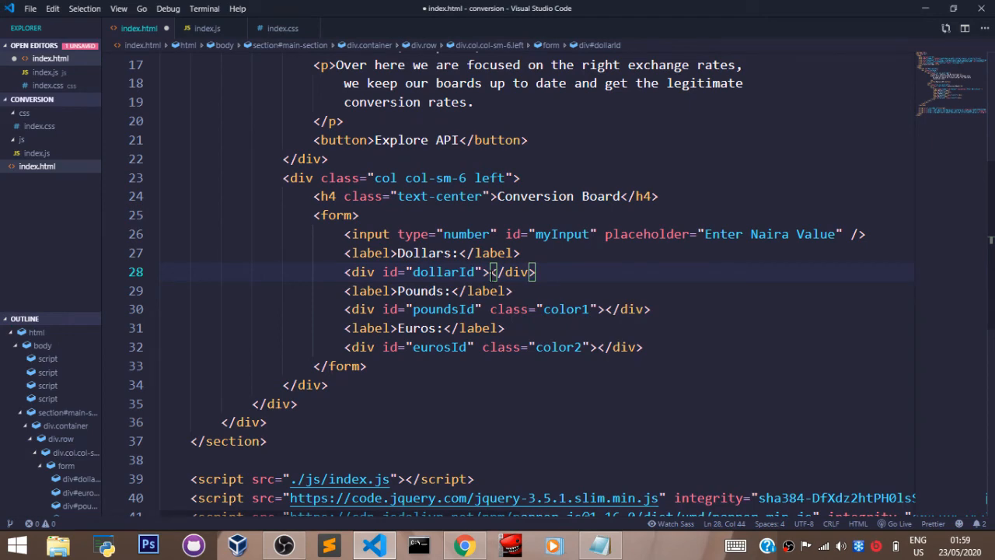
{"action": "left_click", "coordinate": [207, 28]}
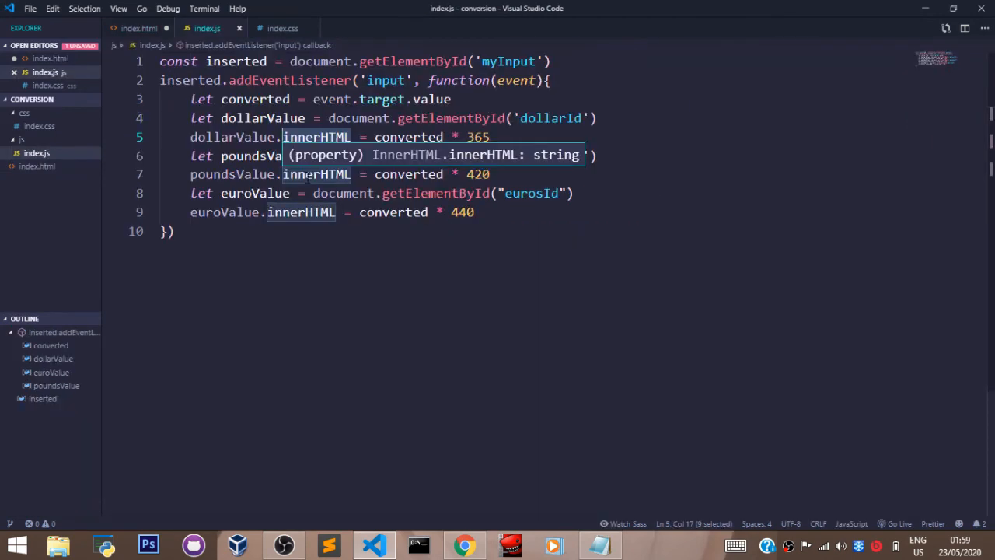
{"action": "left_click", "coordinate": [311, 174]}
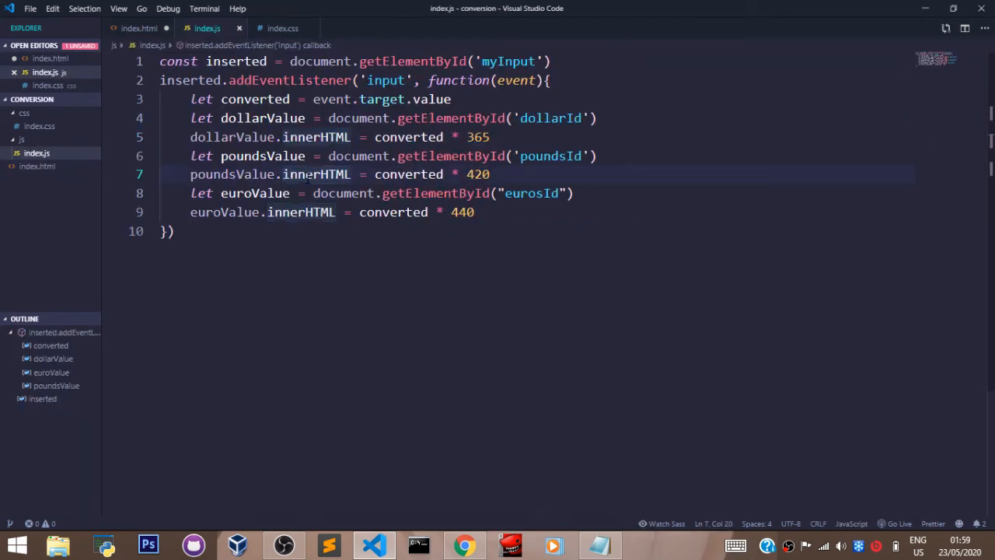
{"action": "double_click", "coordinate": [408, 137]}
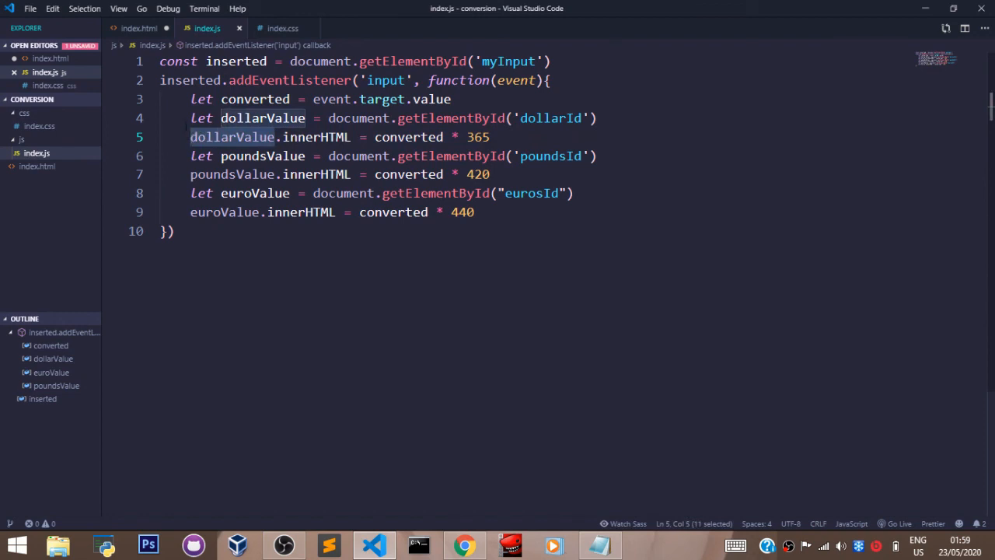
{"action": "left_click", "coordinate": [138, 28]}
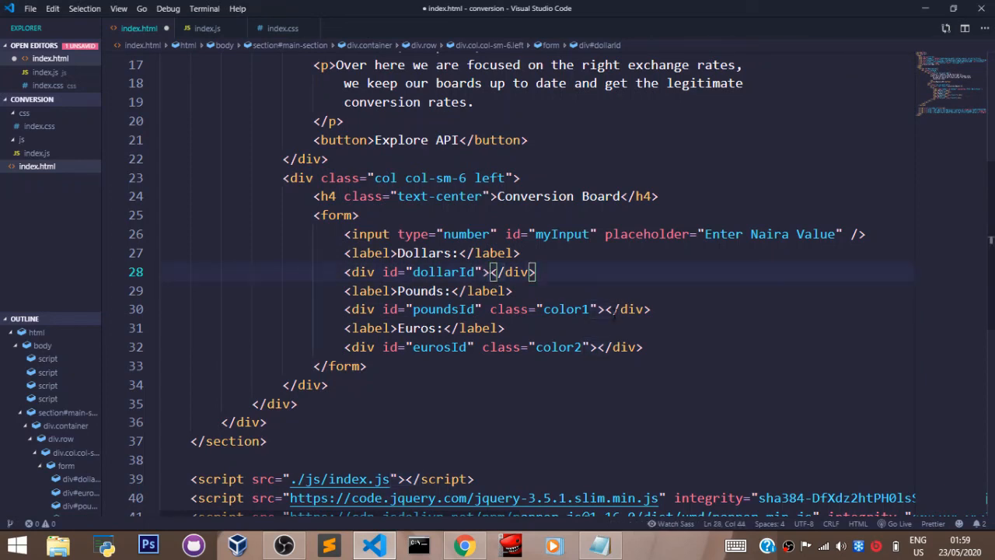
Point at the empty eurosId div, then select the entire index.js script with Ctrl+A
{"action": "left_click", "coordinate": [607, 308]}
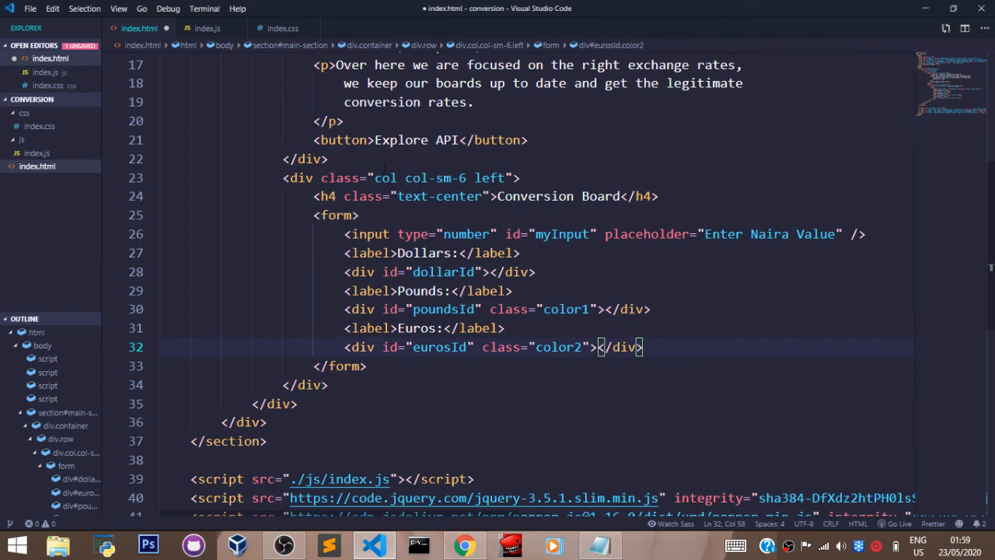
{"action": "left_click", "coordinate": [205, 28]}
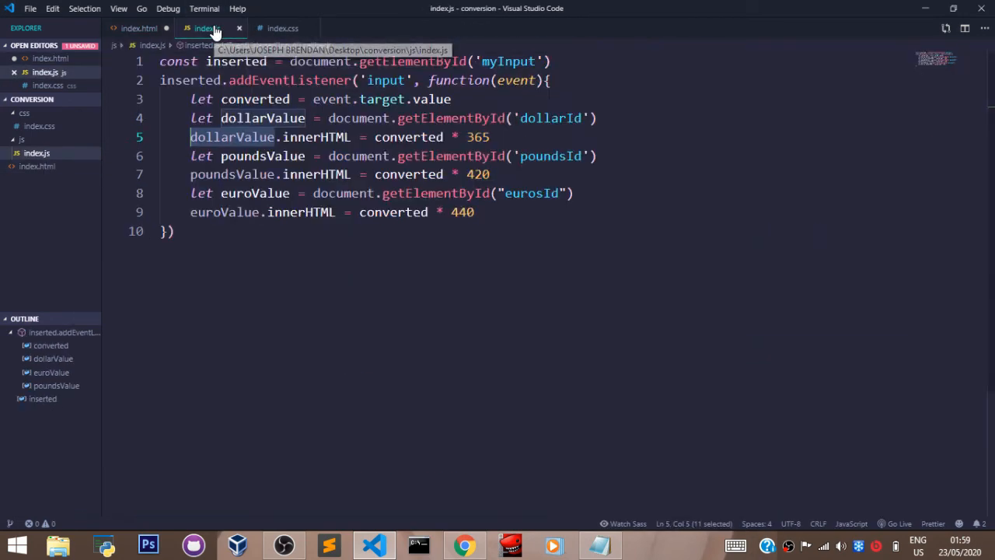
{"action": "key", "text": "ctrl+a"}
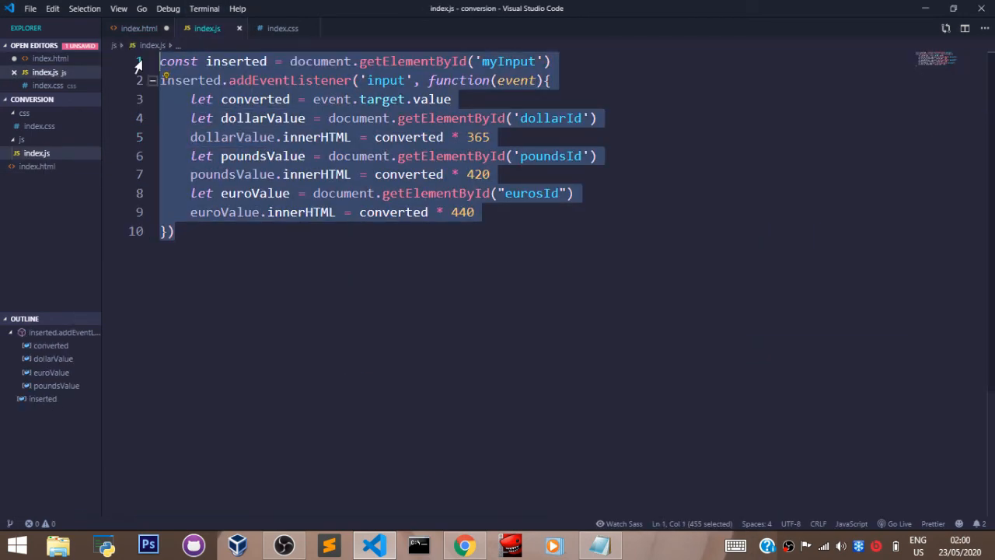